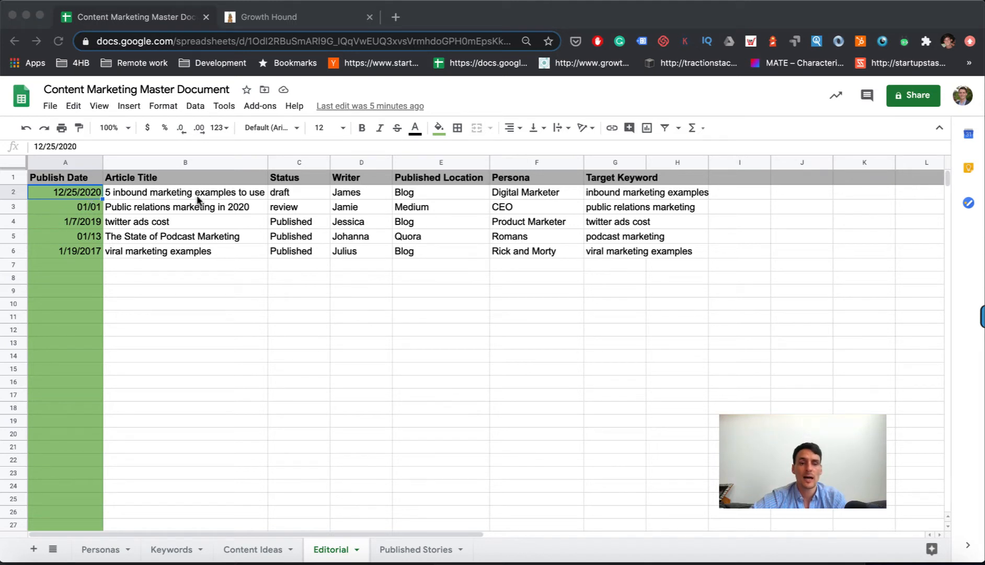
mouse_move(373, 192)
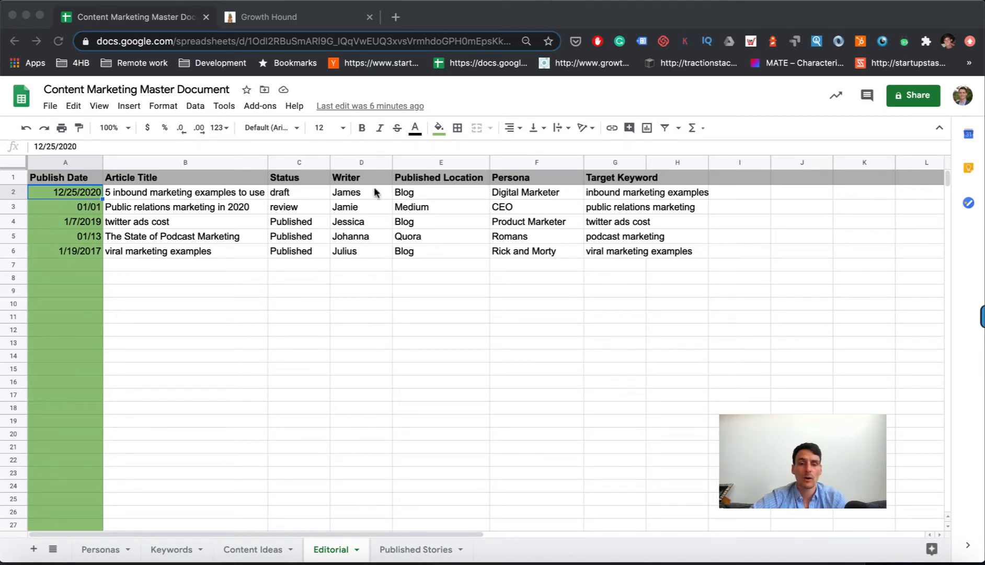
mouse_move(430, 255)
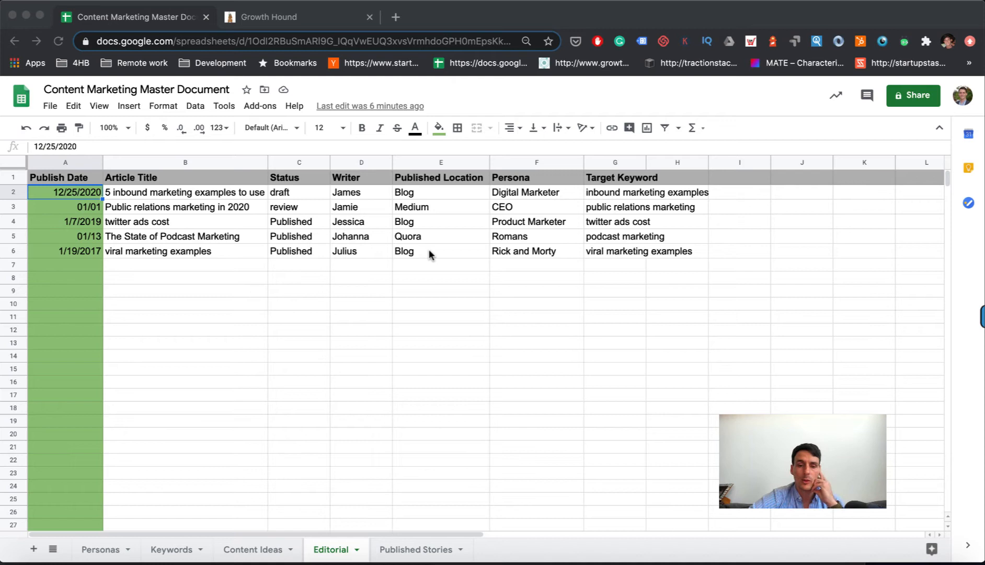
mouse_move(422, 221)
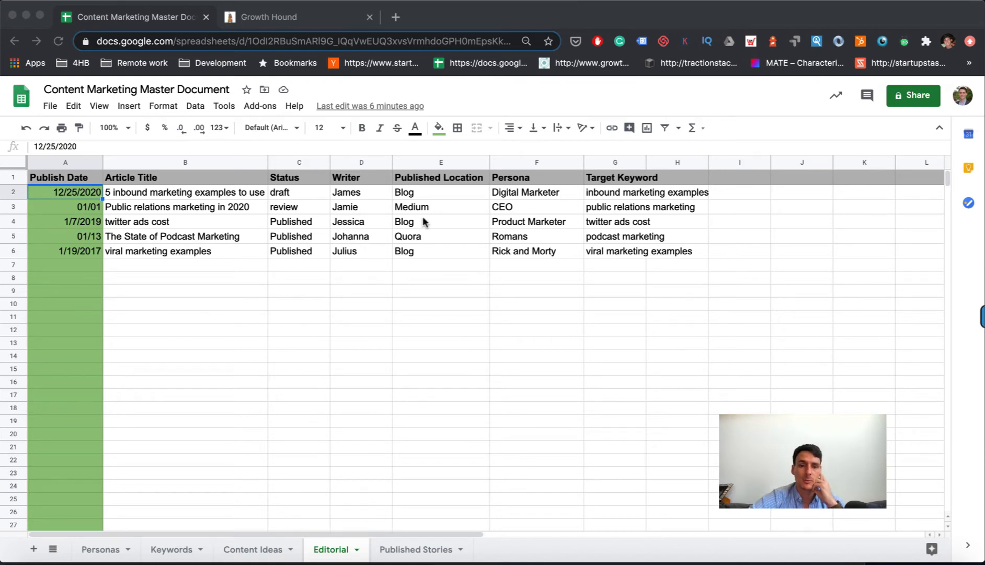
mouse_move(501, 214)
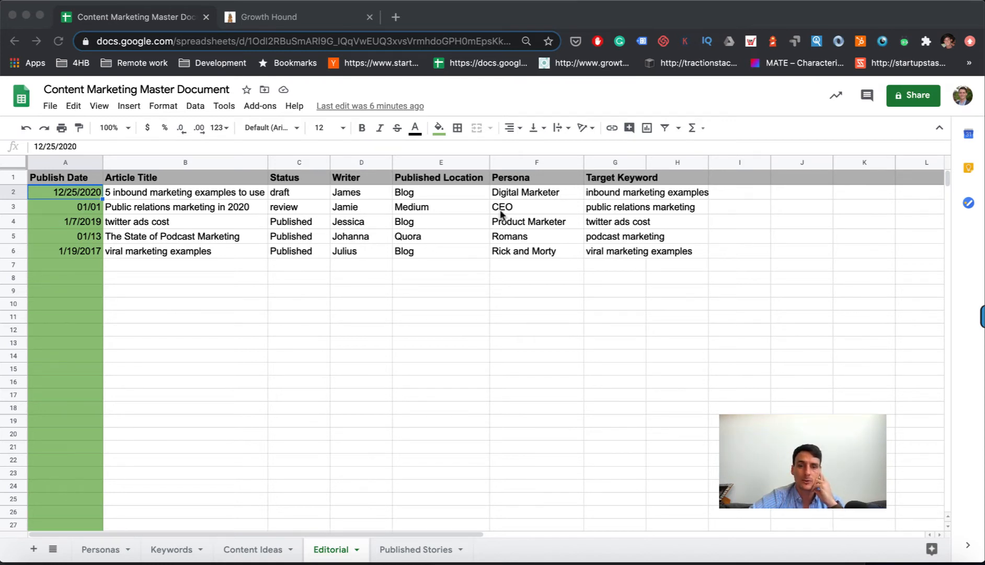
mouse_move(619, 189)
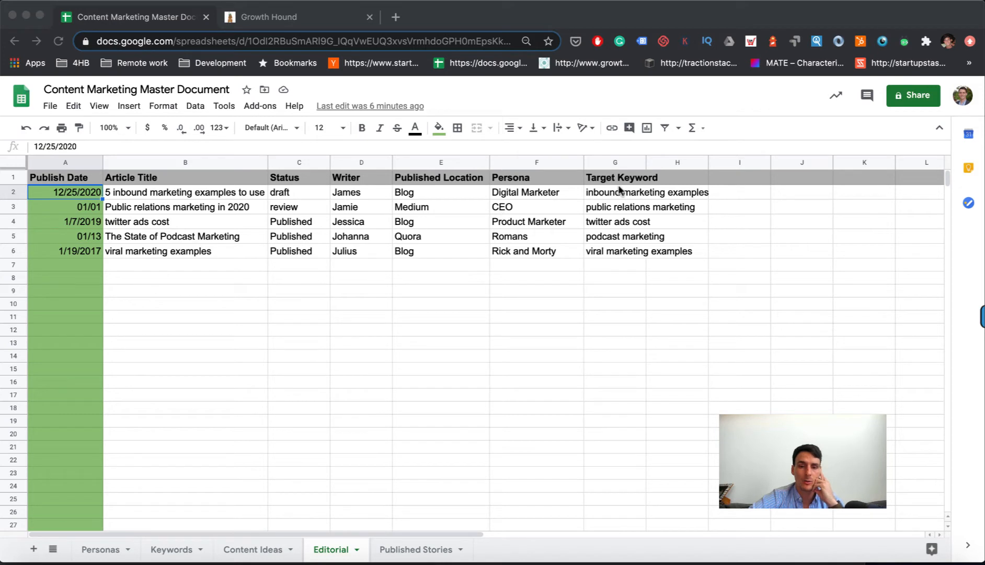
mouse_move(304, 286)
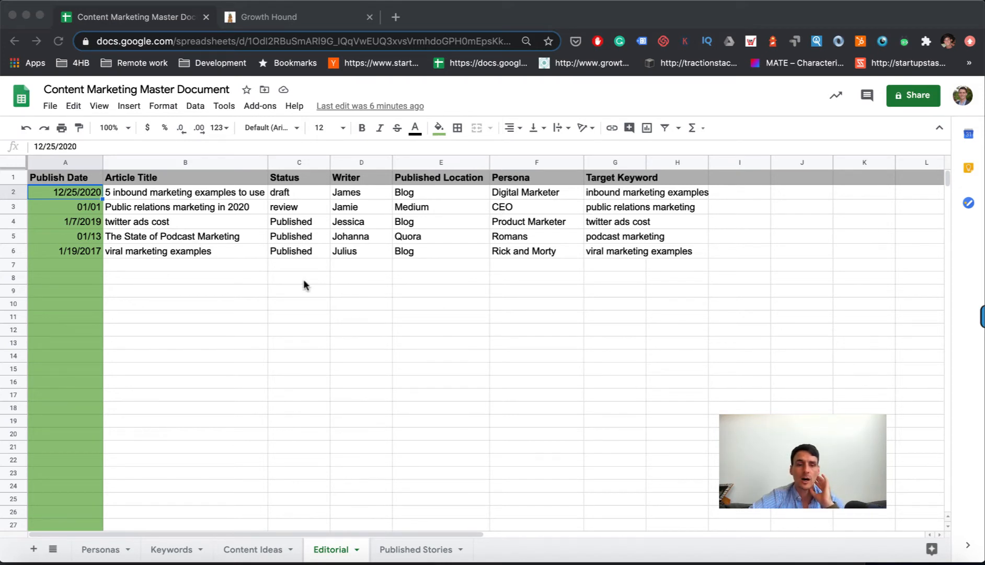
mouse_move(241, 236)
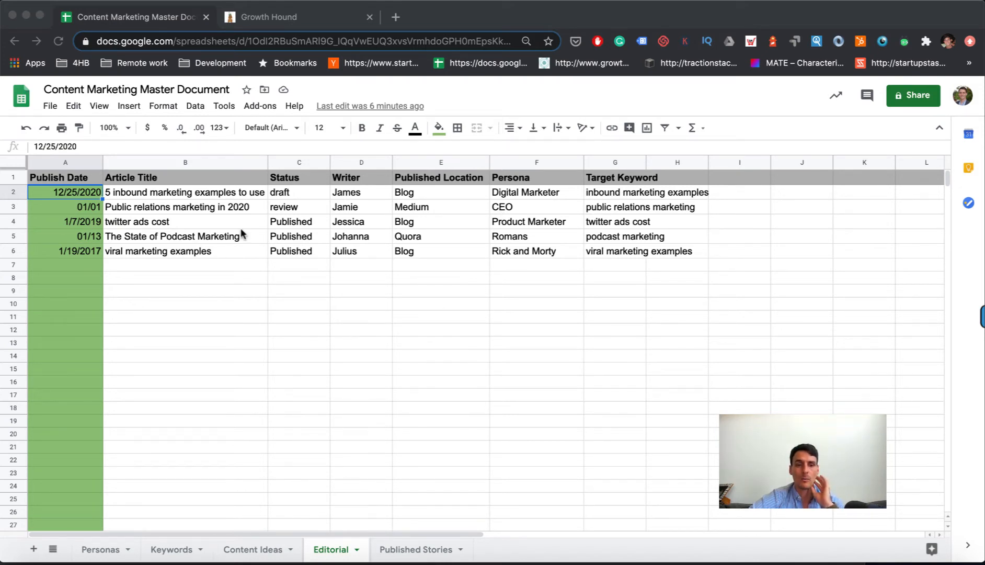
mouse_move(303, 295)
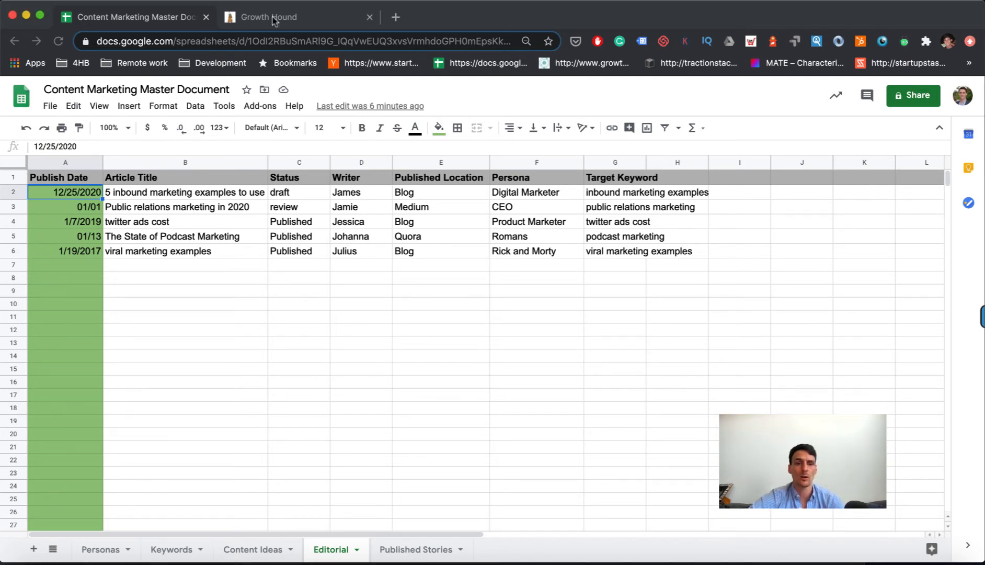
- Switch from the Editorial calendar sheet to the Growth Hound browser tab
click(270, 16)
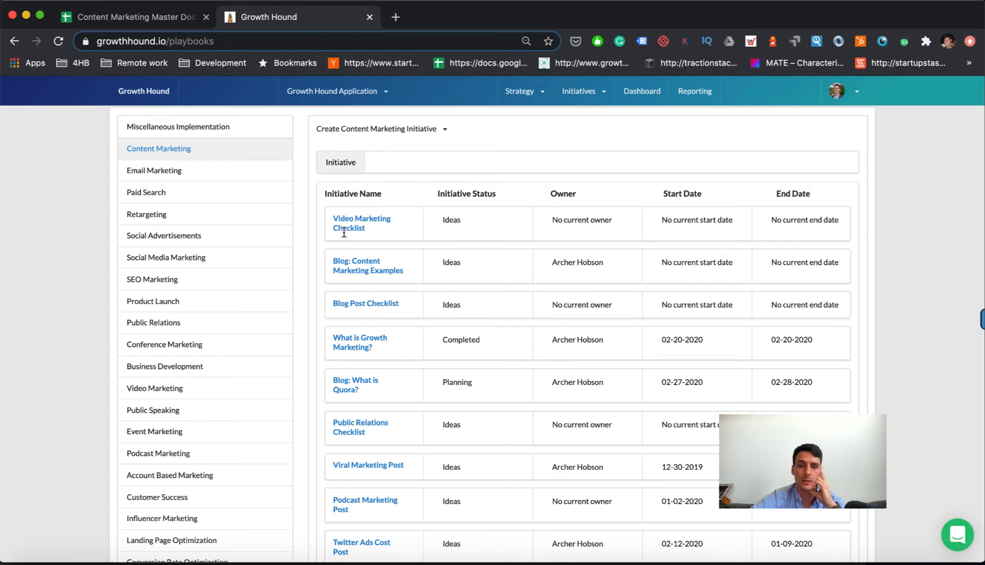
- Open the Video Marketing Checklist initiative in the Edit Initiative dialog
click(362, 223)
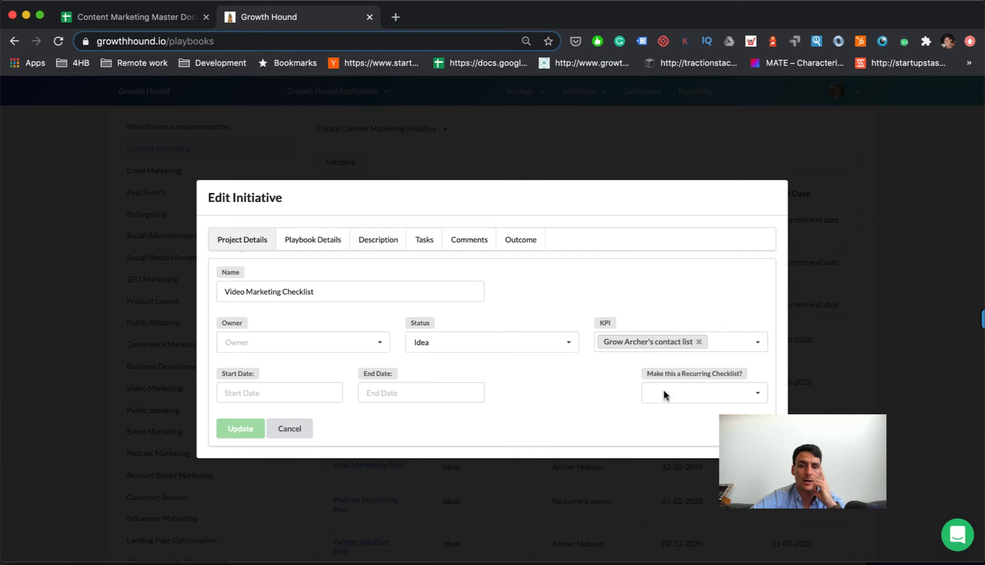
- View the initiative's Playbook Details with its reference article URLs, then its Description
click(313, 240)
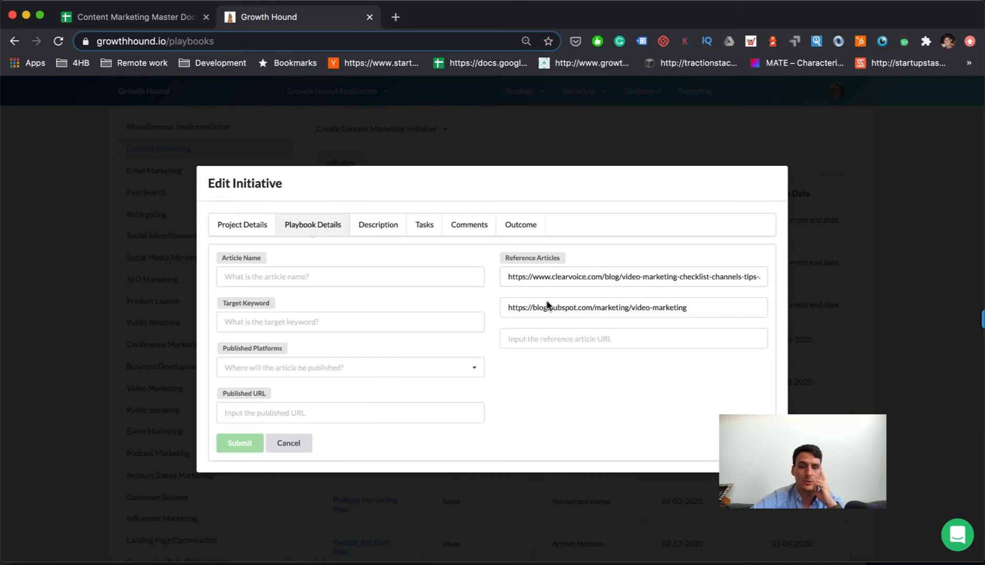
mouse_move(429, 367)
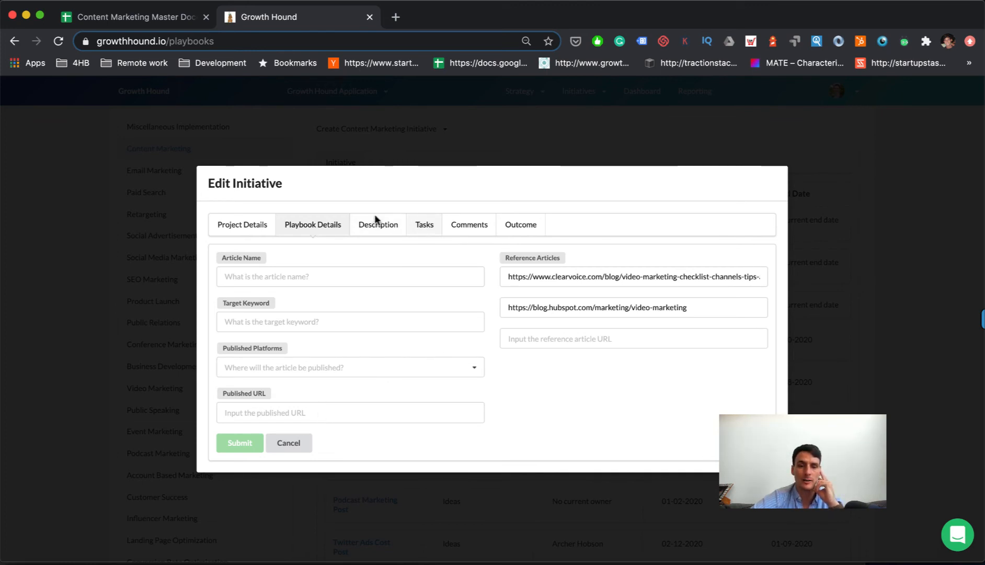
click(421, 224)
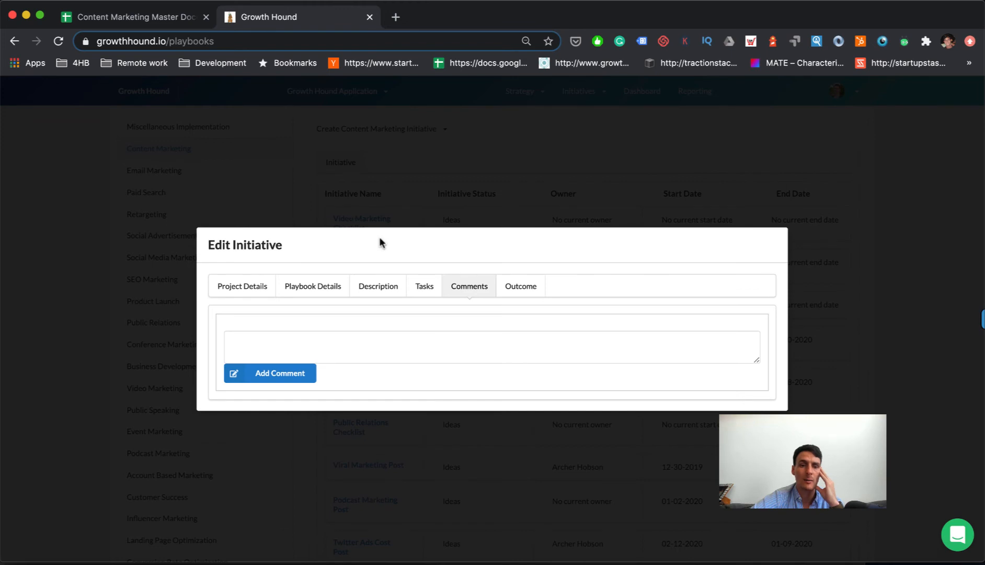
- Check the empty Outcome section, cancel the edit, and return to the Content Marketing Master Document sheet
click(520, 286)
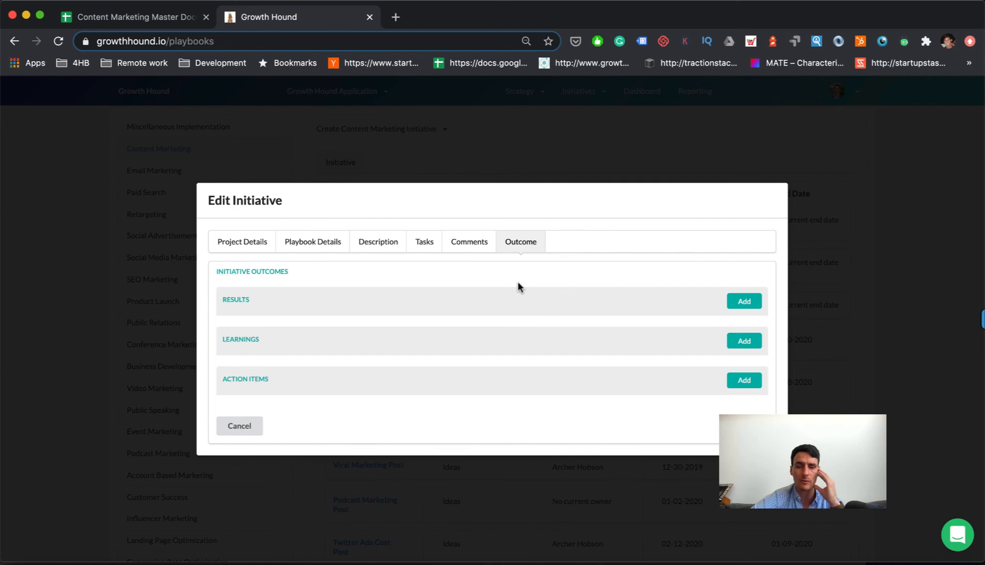
mouse_move(238, 425)
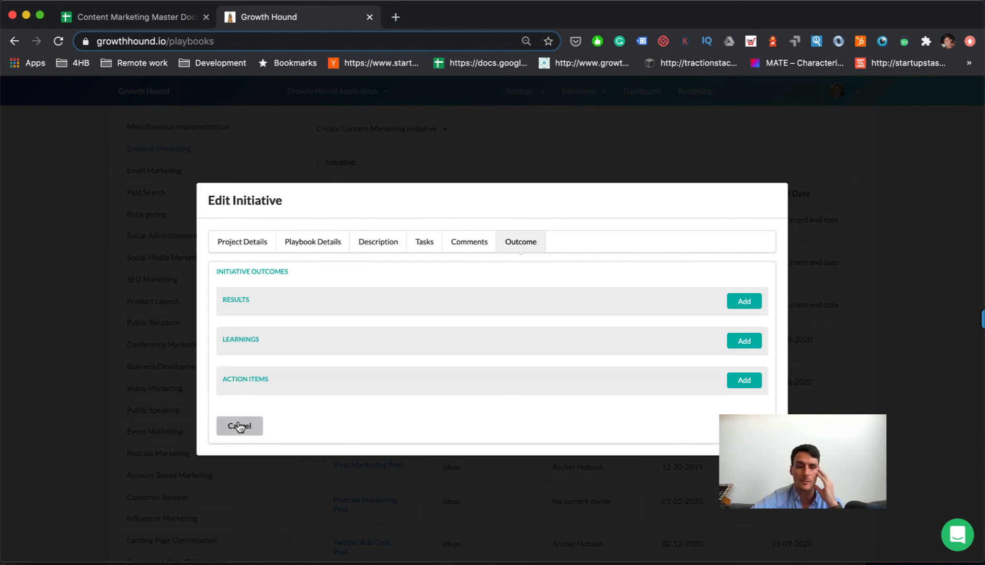
click(240, 426)
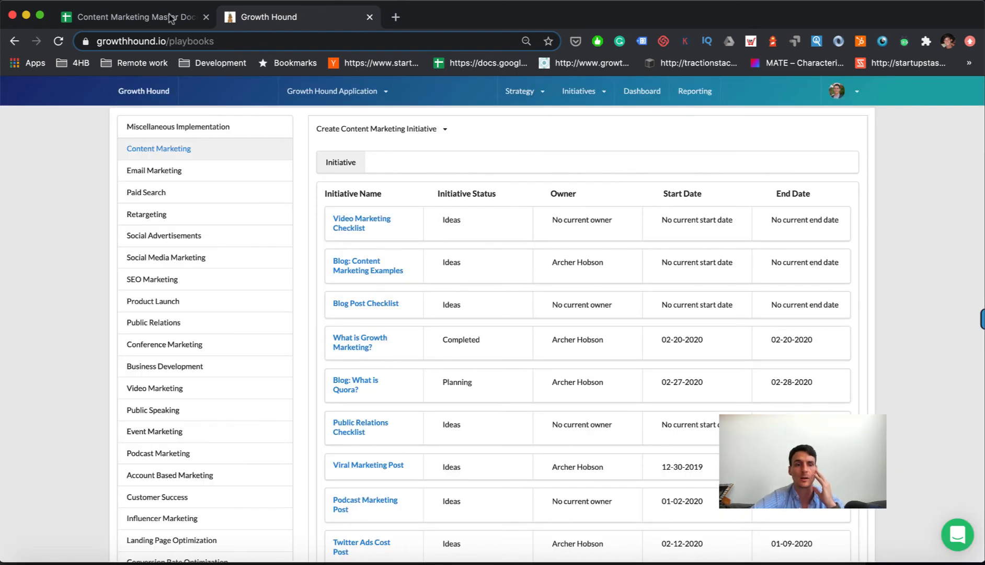
click(129, 16)
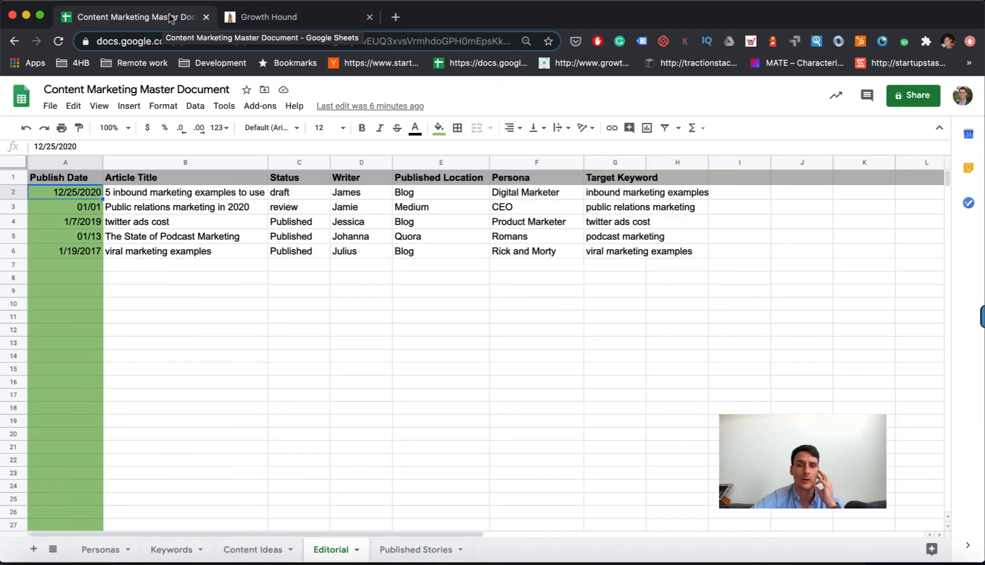